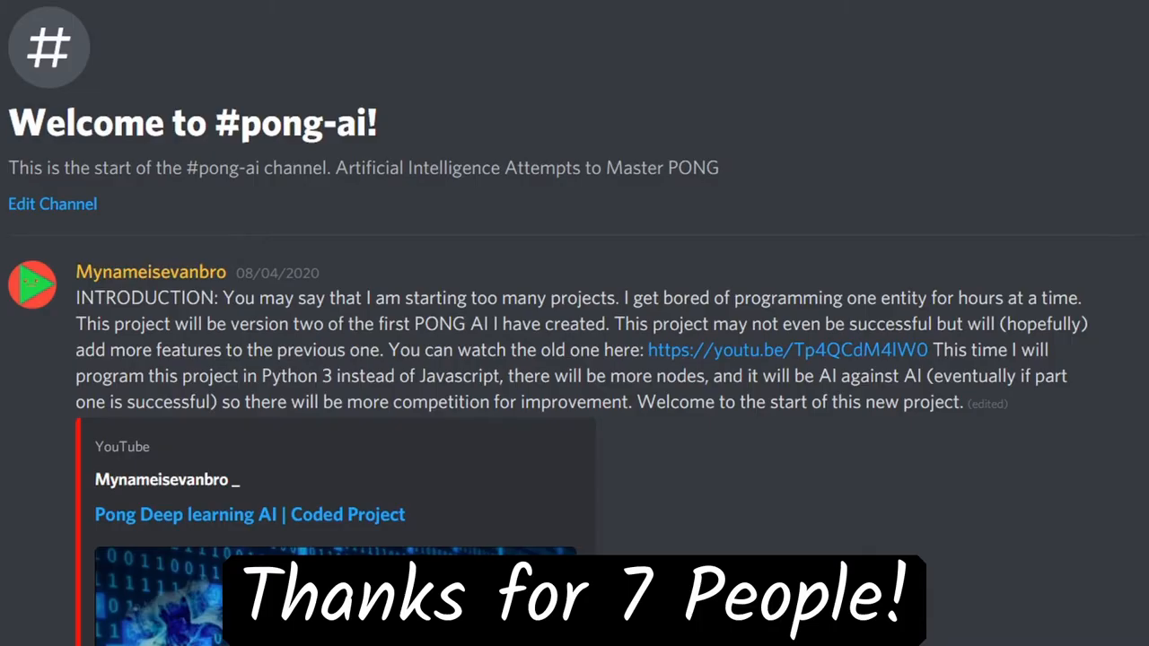
# - Dismiss the Register account popup and start Download + Install for PONG_AI.exe
pyautogui.scroll(-3)
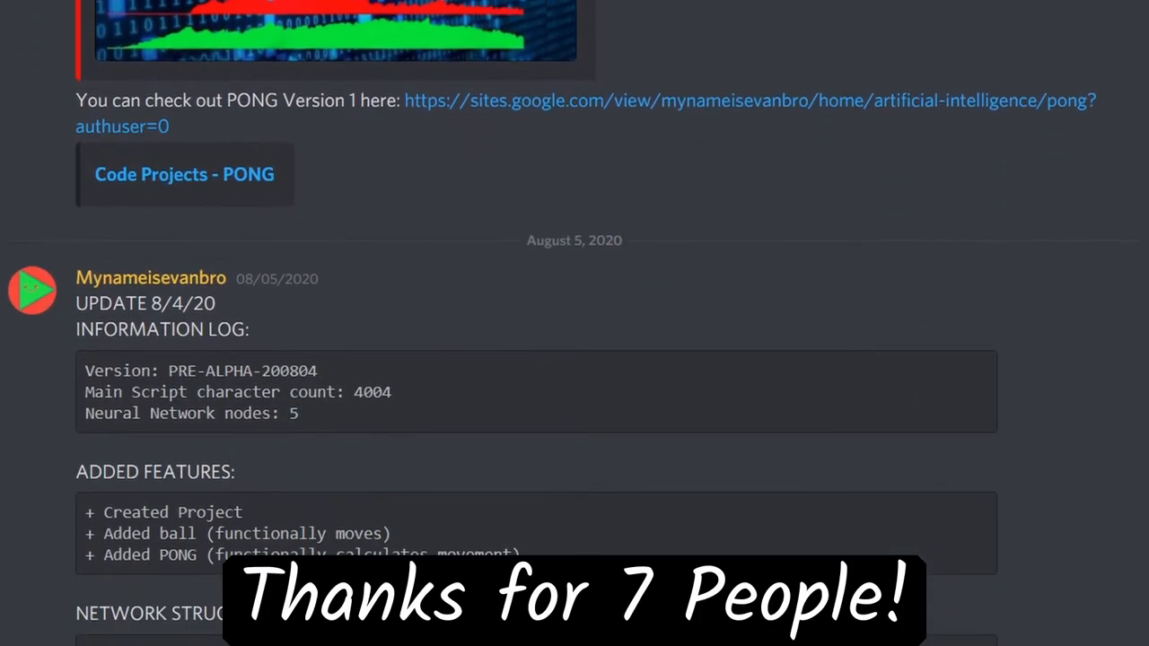
pyautogui.scroll(-3)
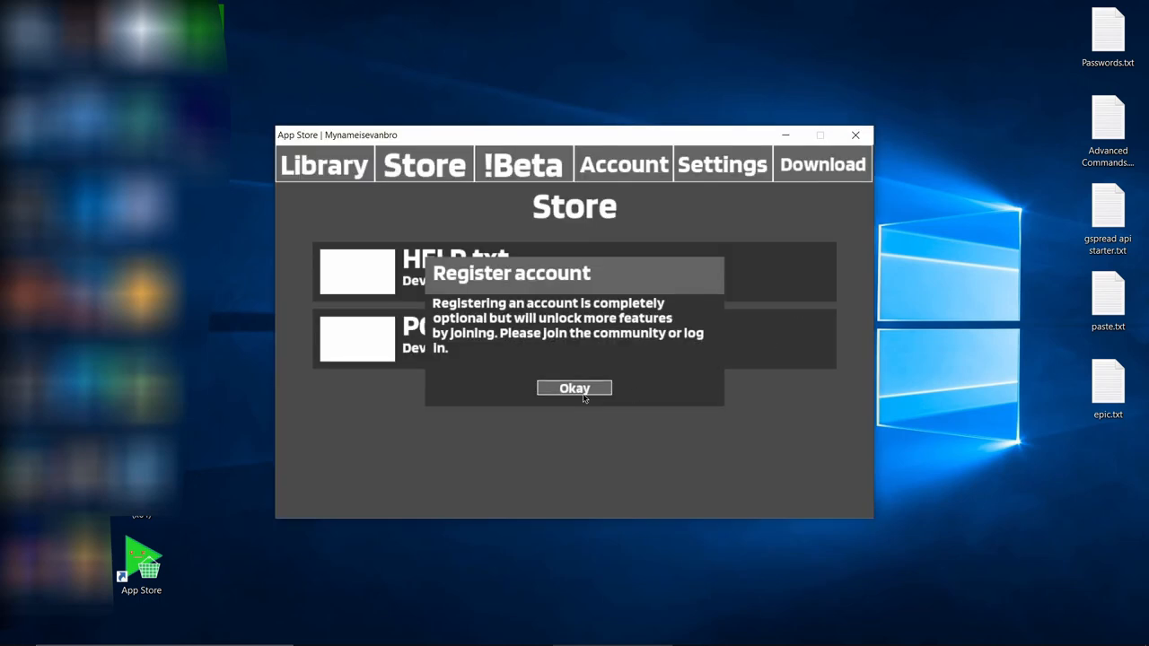
pyautogui.click(574, 388)
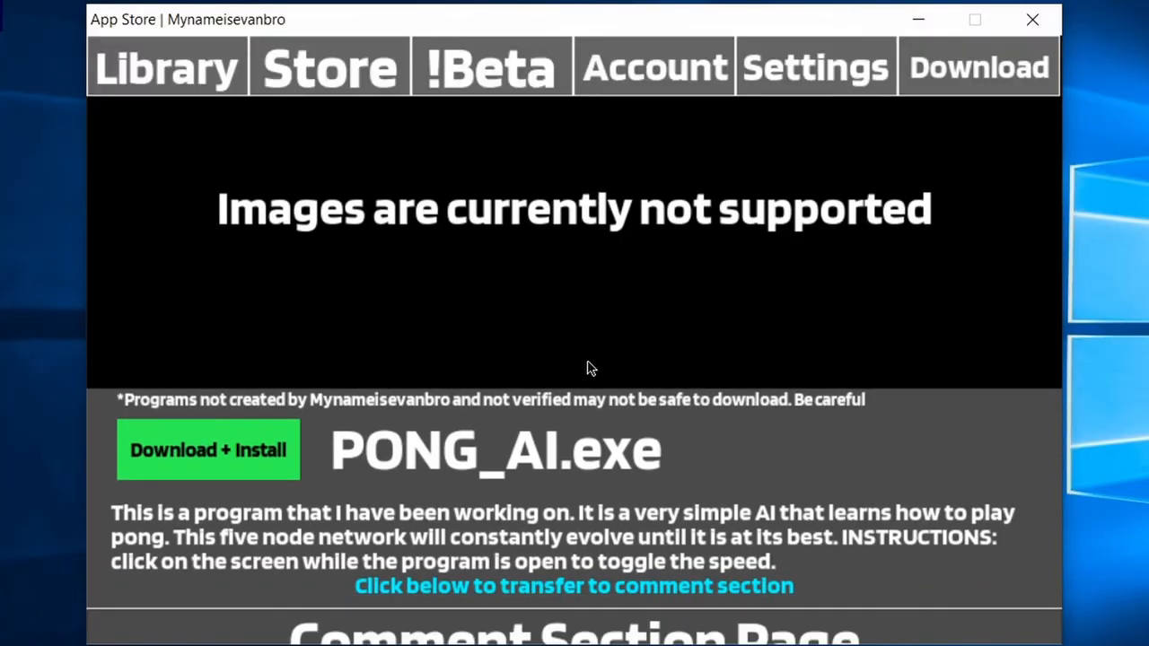
pyautogui.click(208, 450)
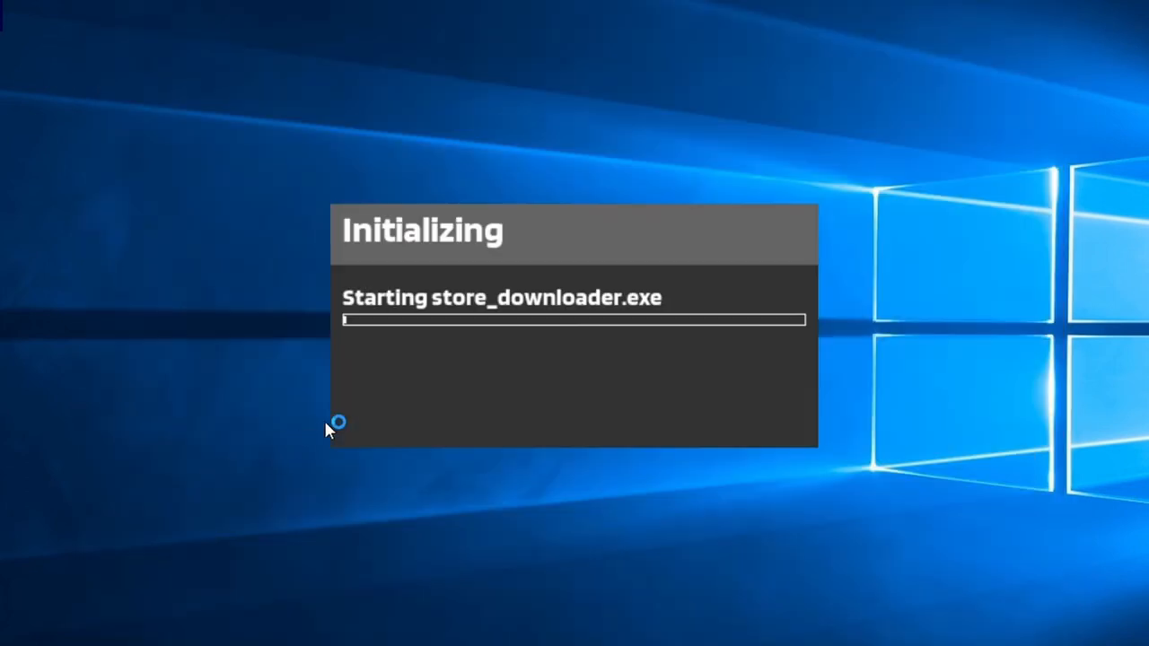